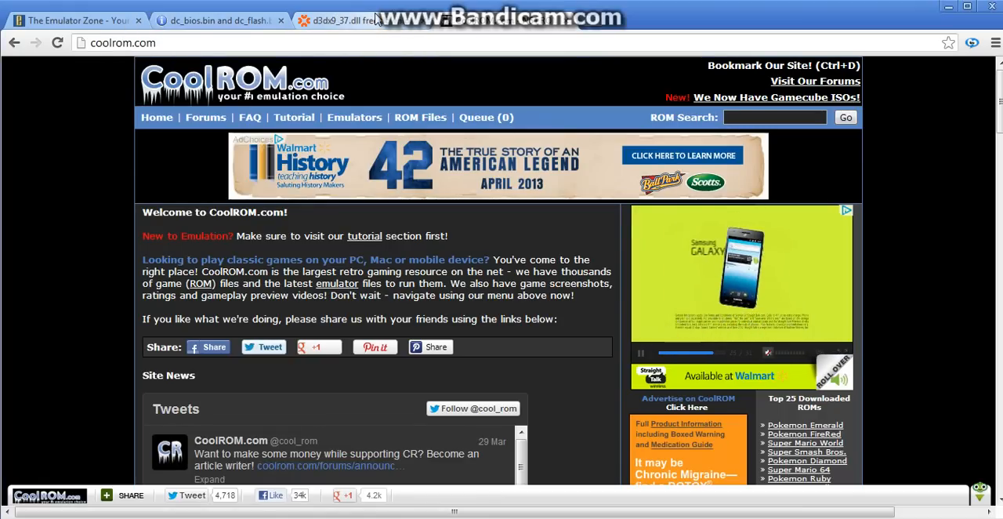
# Reach the Chankast page via Emulator Zone's Sega Dreamcast emulator list.
pyautogui.click(75, 19)
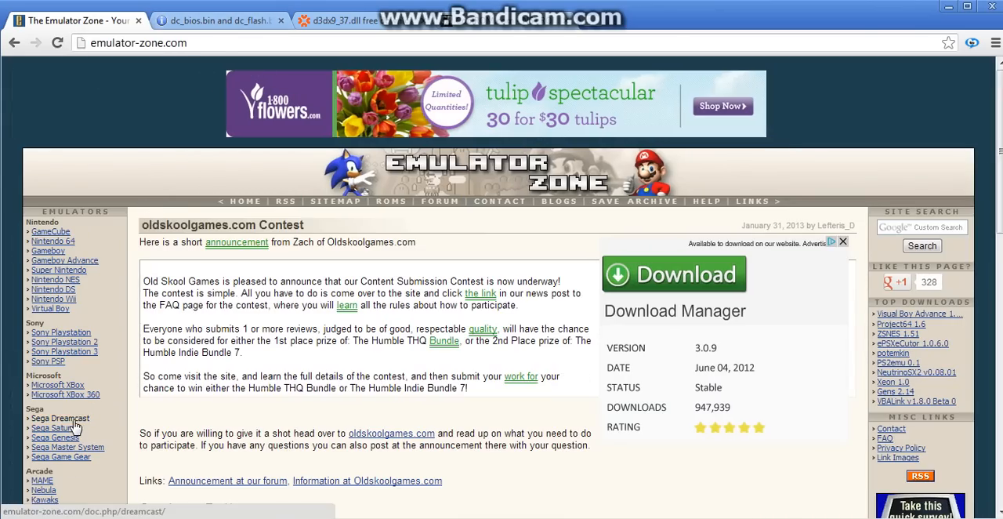
pyautogui.click(60, 426)
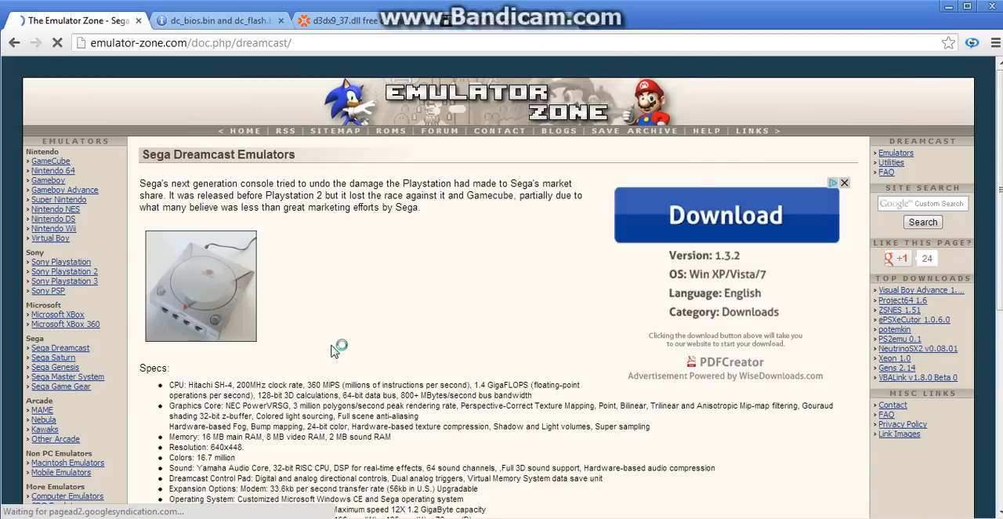
pyautogui.scroll(-3)
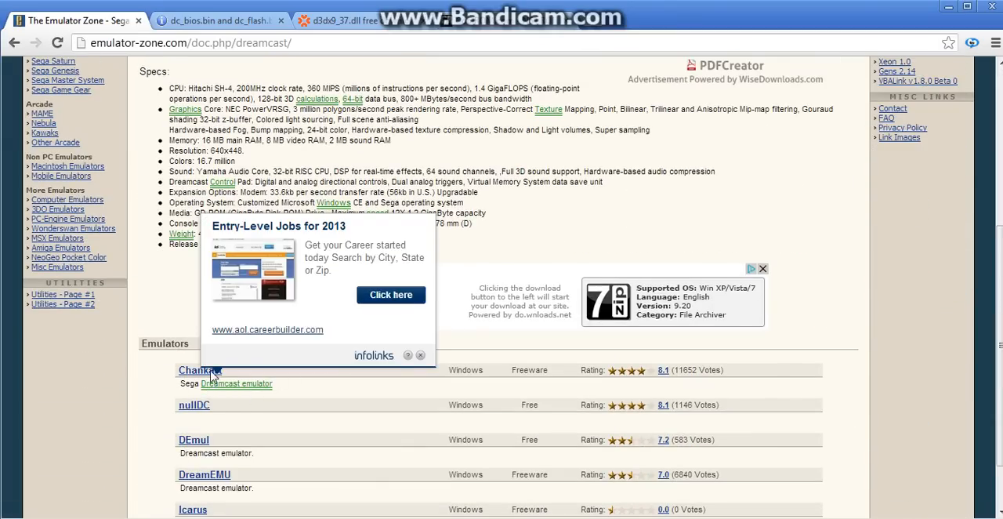
pyautogui.click(194, 370)
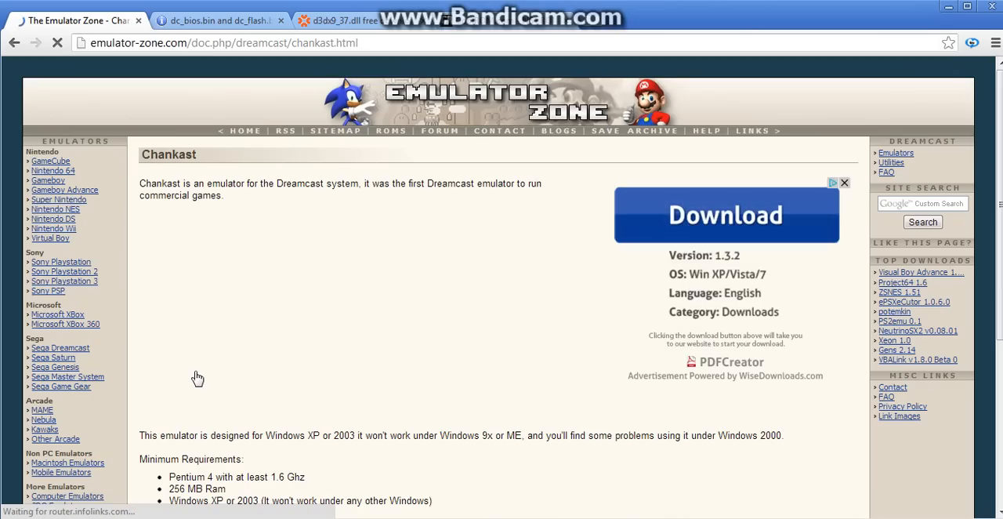
# Download the Chankast 0.25 archive and return to the Dreamcast emulators list.
pyautogui.scroll(-3)
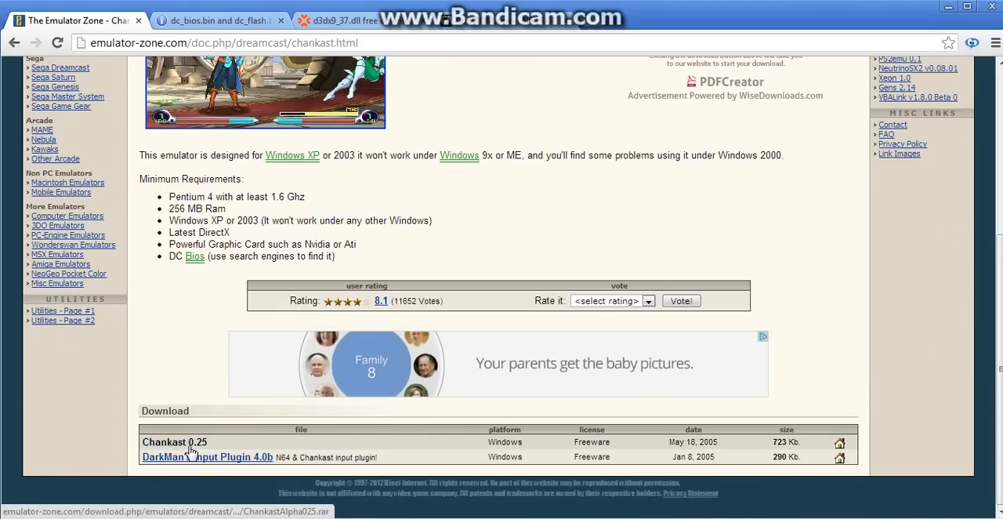
pyautogui.click(174, 442)
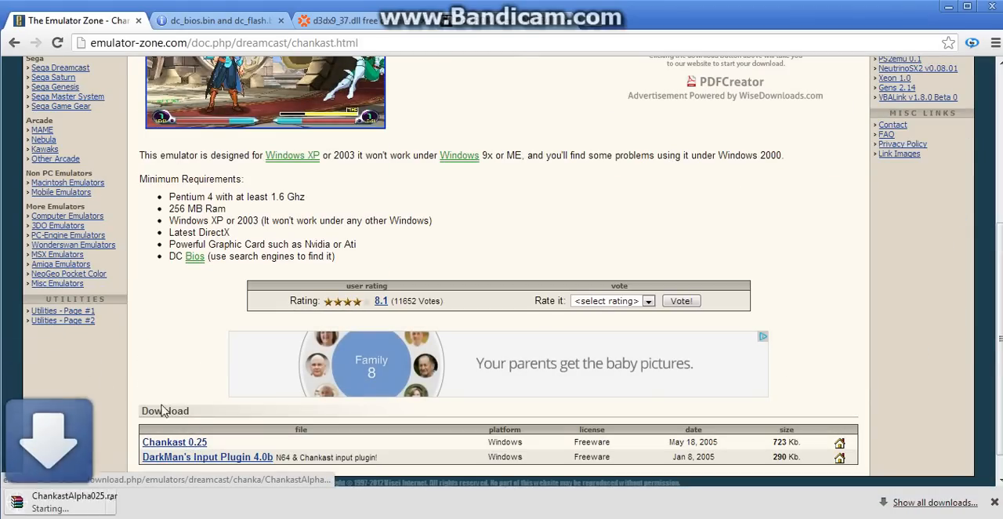
pyautogui.click(14, 43)
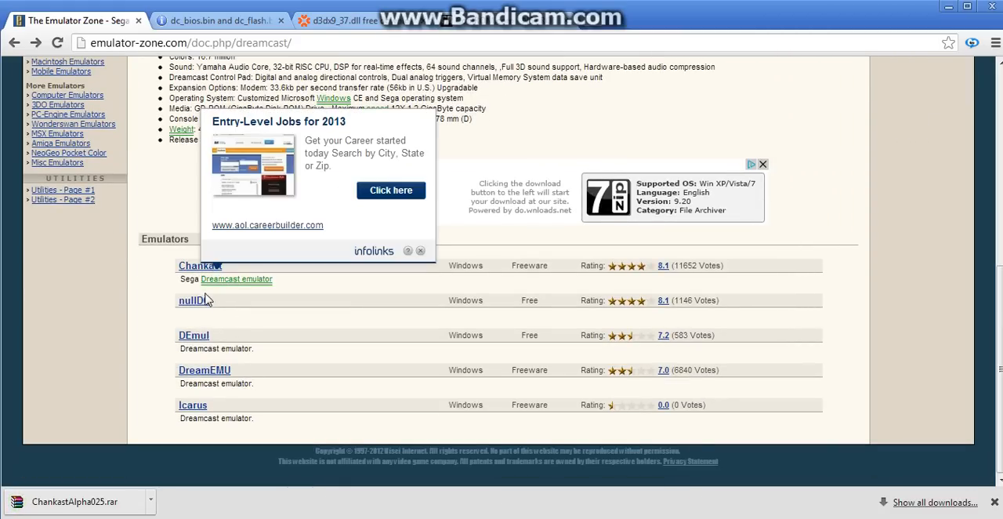
# Download nullDC 1.0.4 r136 from its page and switch to the BIOS forum thread.
pyautogui.click(191, 301)
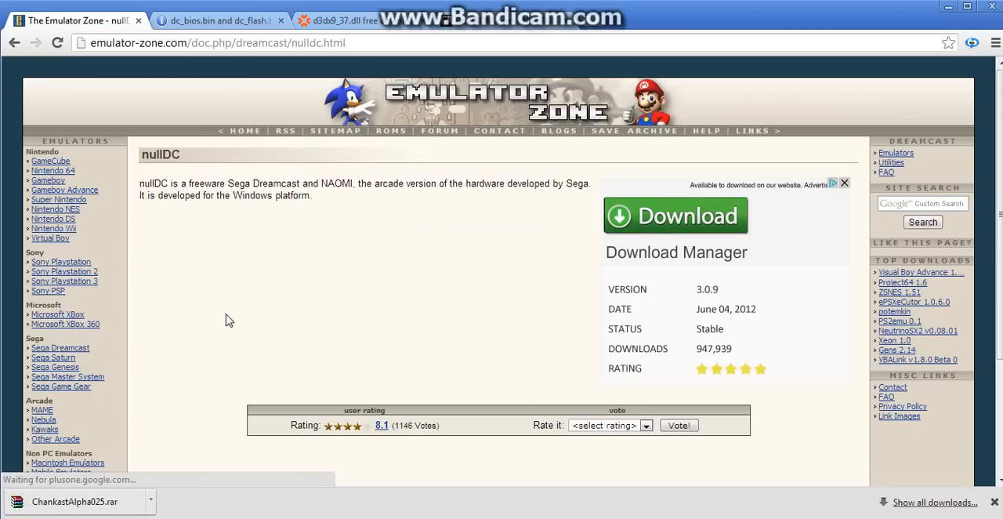
pyautogui.scroll(-3)
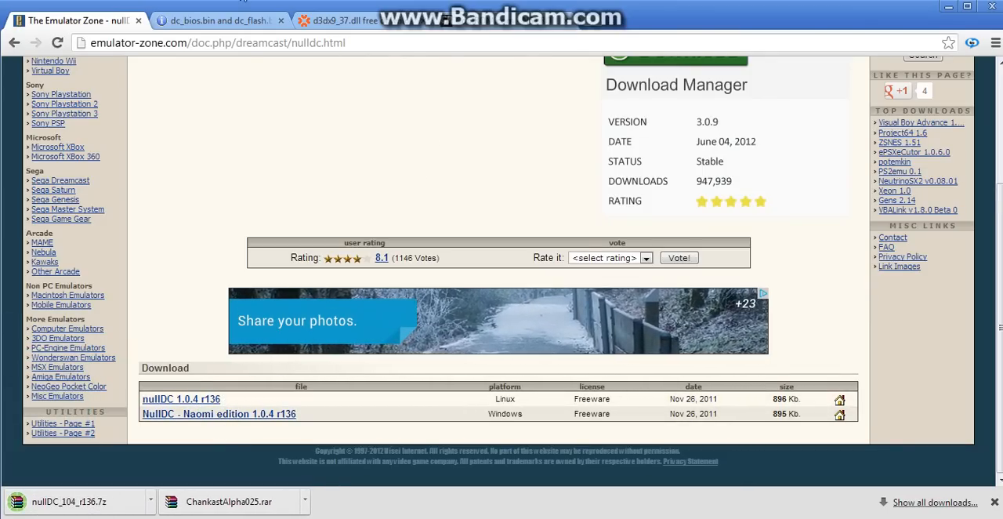
pyautogui.click(219, 19)
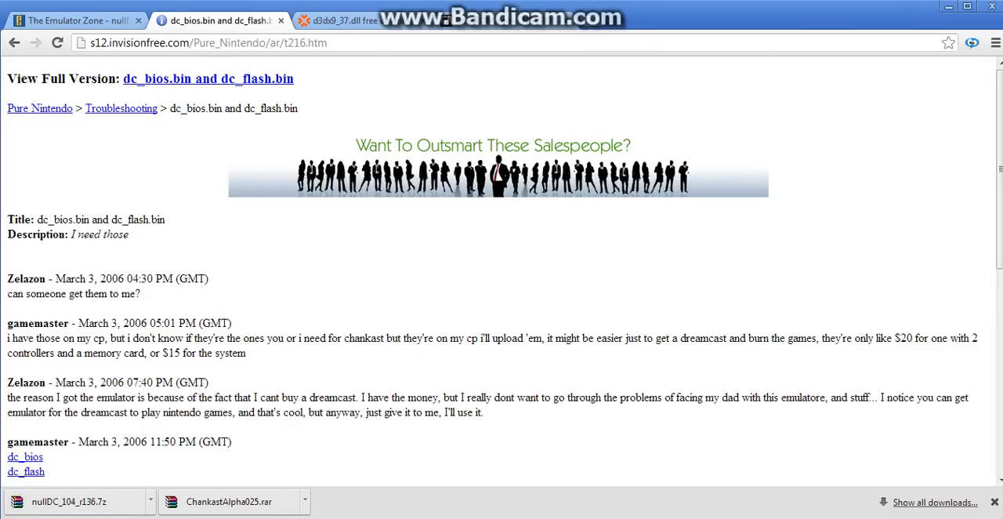
pyautogui.moveTo(373, 241)
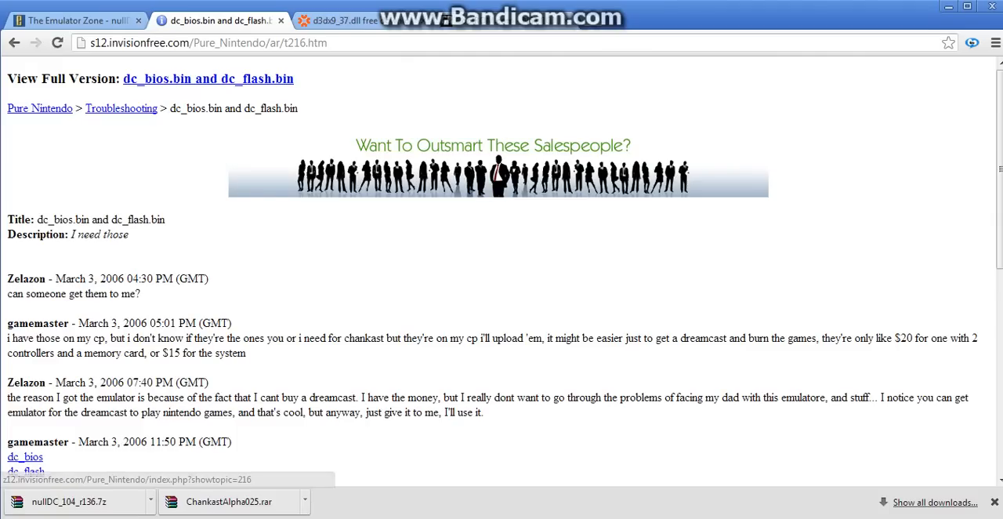
# Download dc_bios.bin and dc_flash.bin from the links in the forum reply.
pyautogui.scroll(-3)
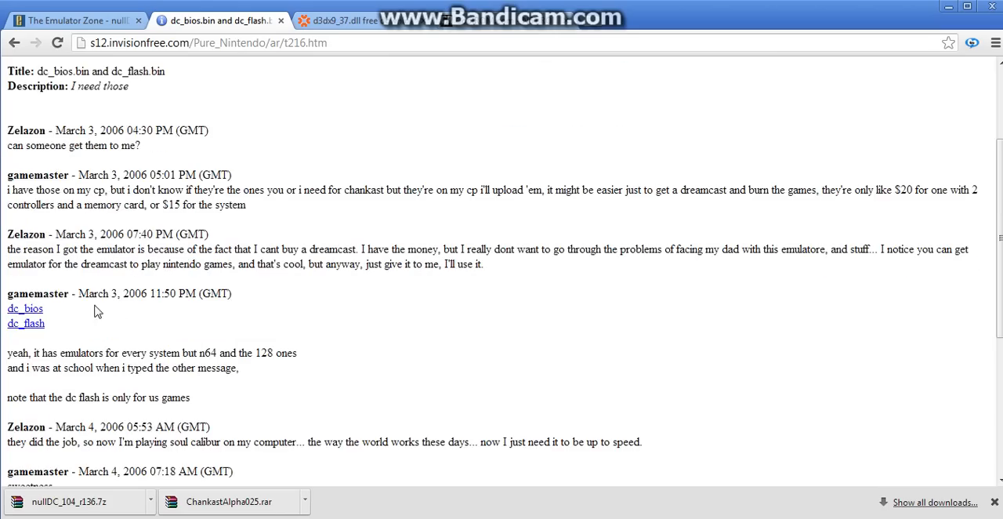
pyautogui.click(25, 308)
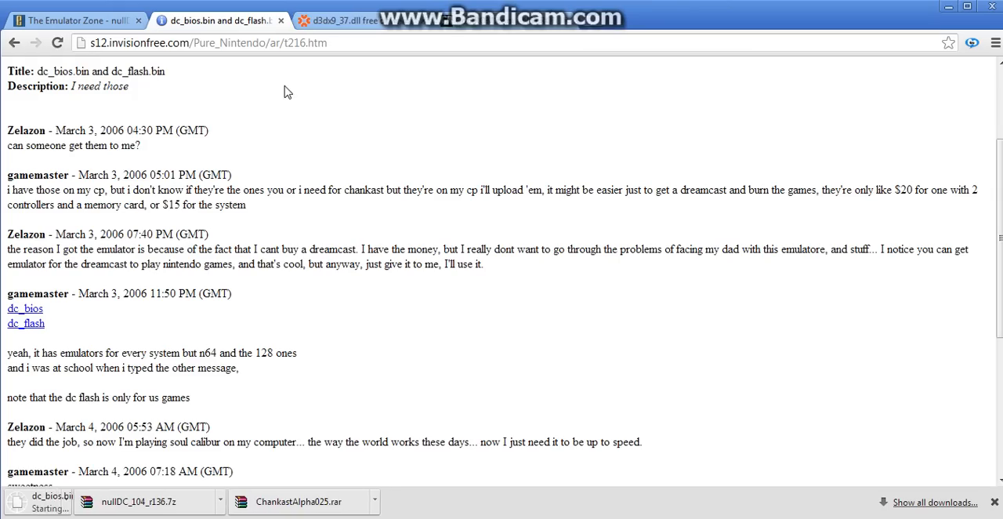
pyautogui.click(25, 323)
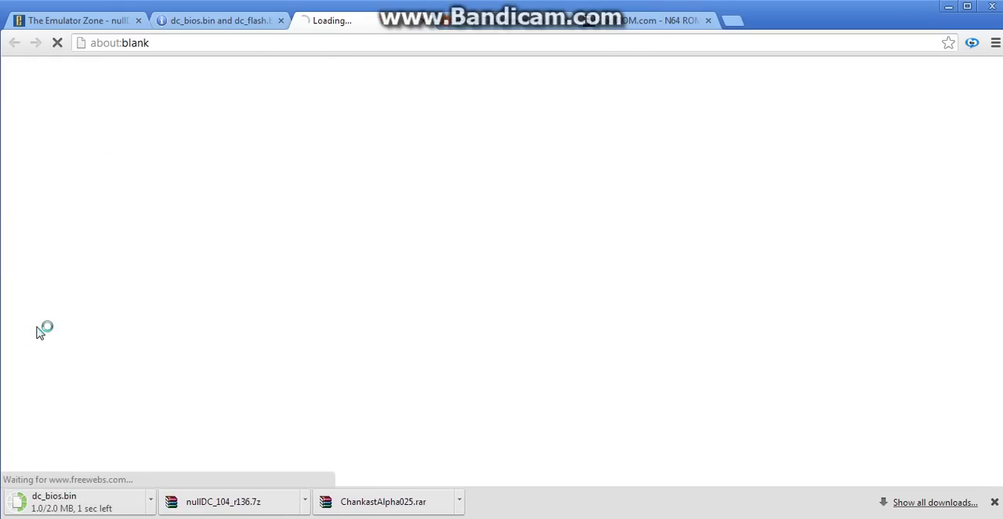
pyautogui.click(25, 323)
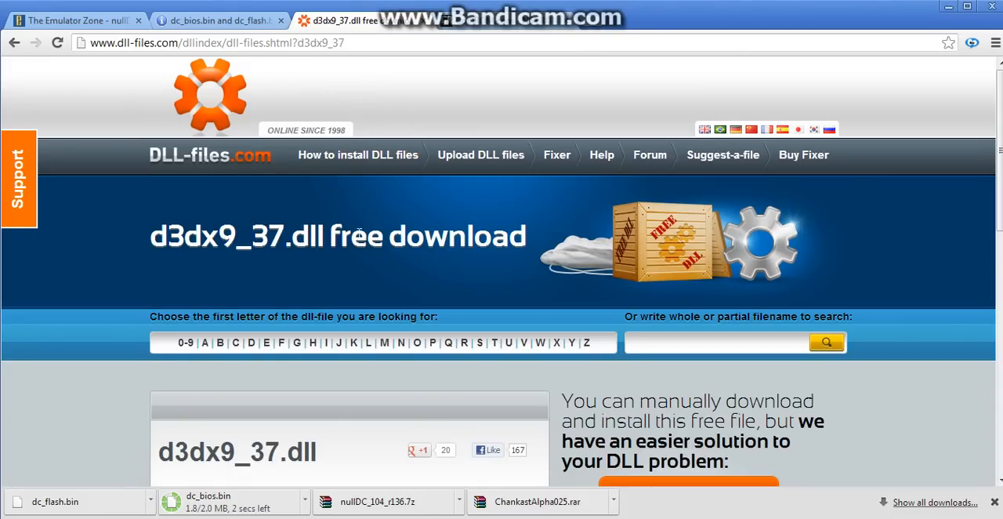
pyautogui.scroll(-3)
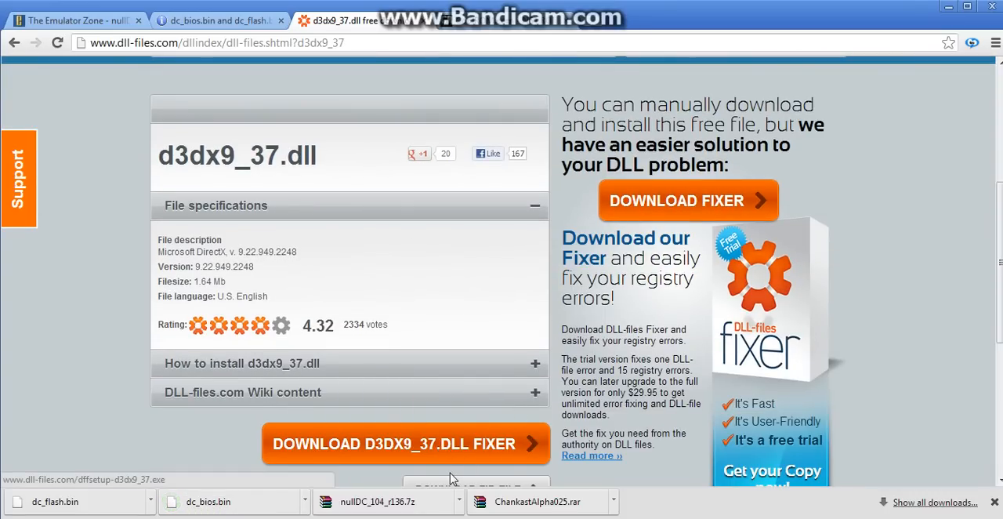
pyautogui.scroll(-3)
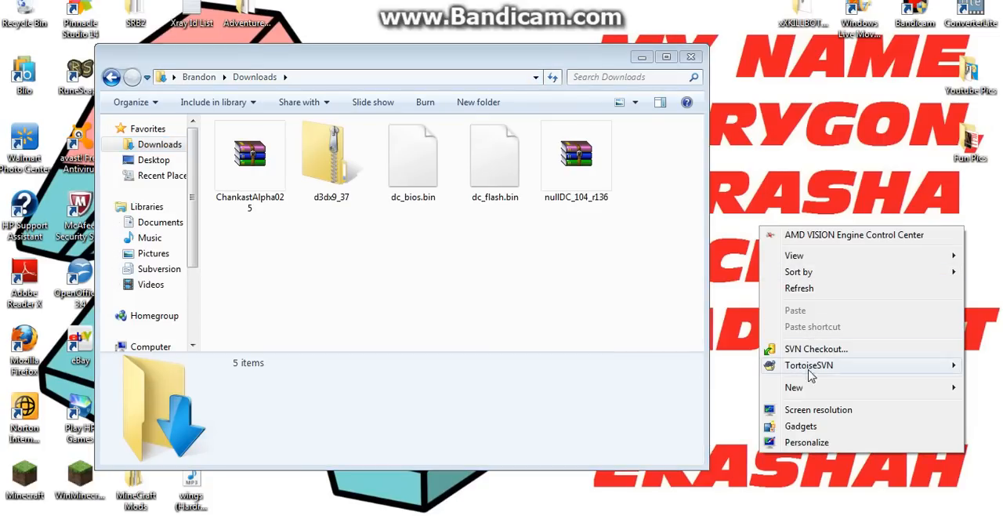
# Create a new desktop folder named 'DREAM...' for the emulator.
pyautogui.click(793, 387)
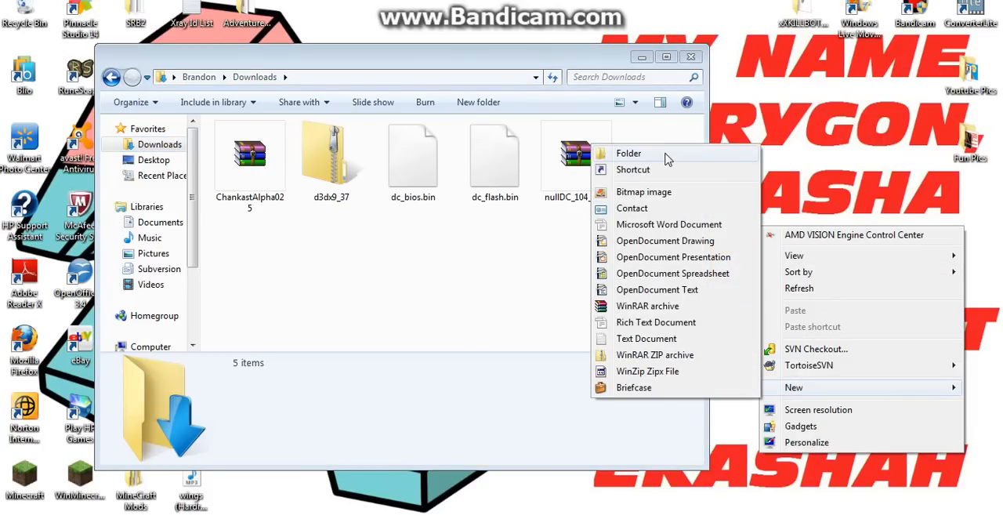
pyautogui.click(629, 154)
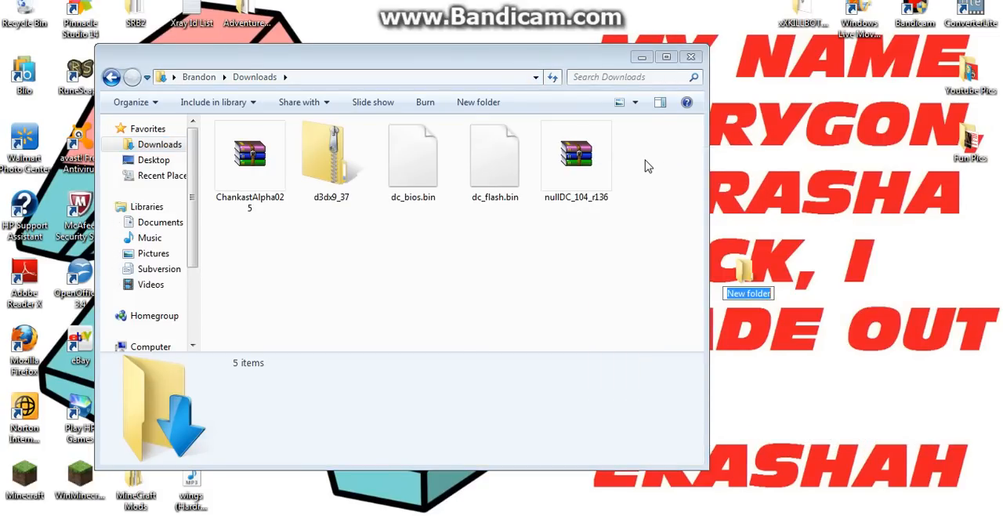
pyautogui.write('DREAMCAST EMU')
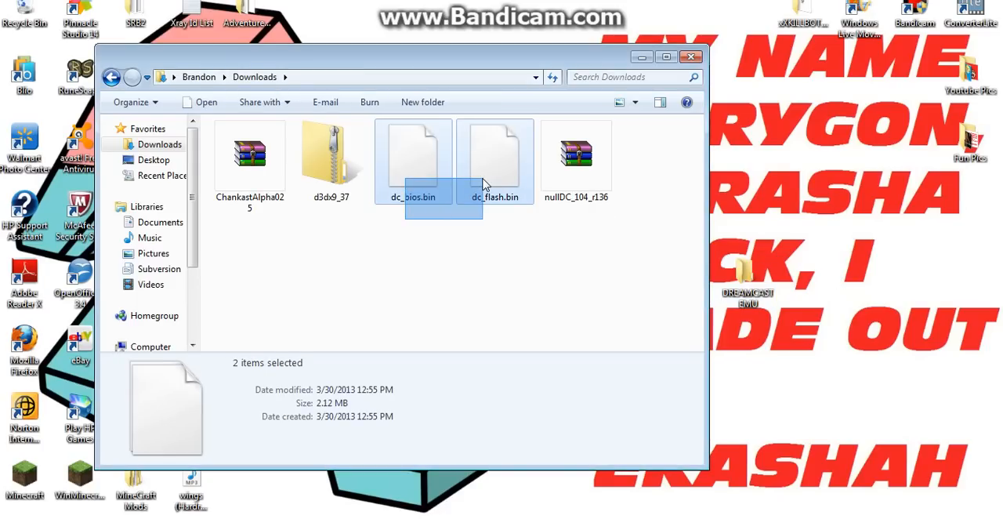
# Bring up actions for the two BIOS files and the nullDC archive in Downloads.
pyautogui.rightClick(330, 157)
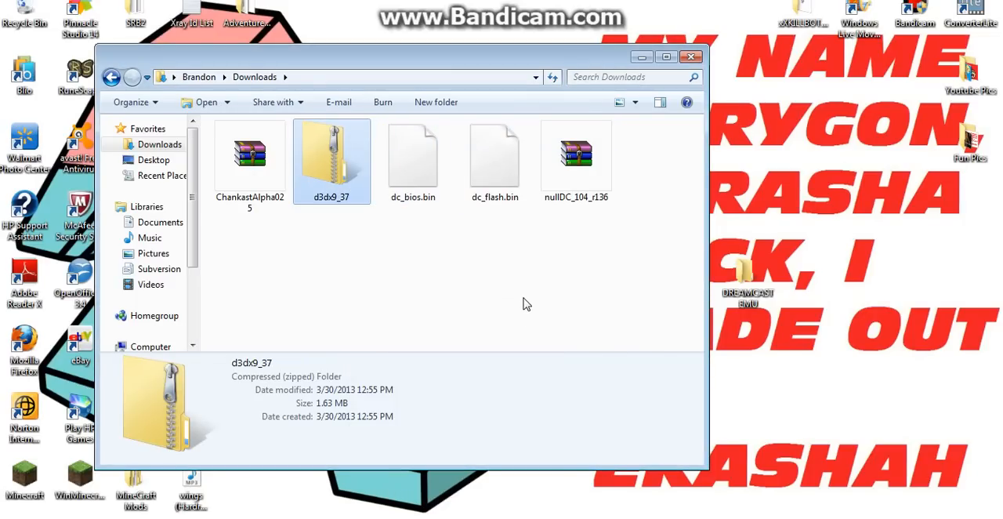
pyautogui.rightClick(659, 157)
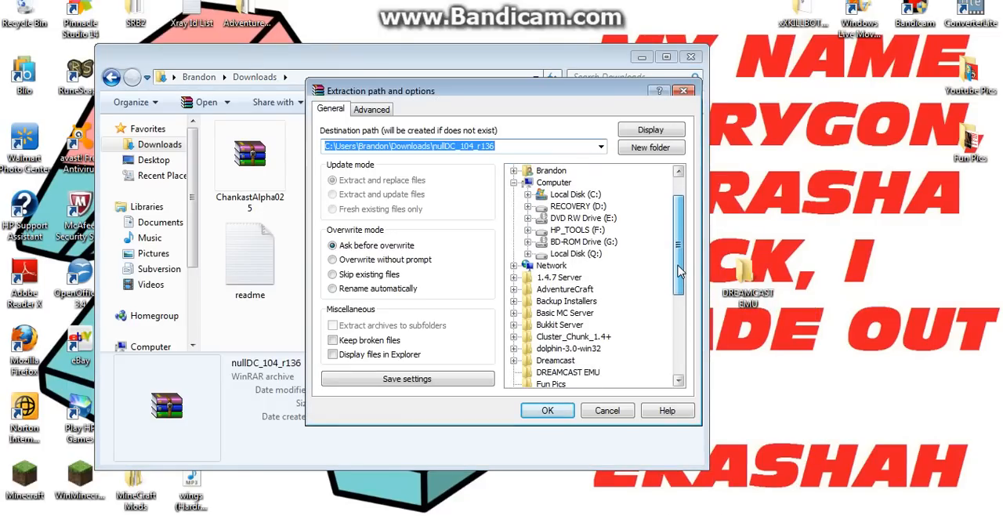
# Extract the nullDC 1.0.4 r136 archive into the DREAMCAST EMU folder.
pyautogui.scroll(-3)
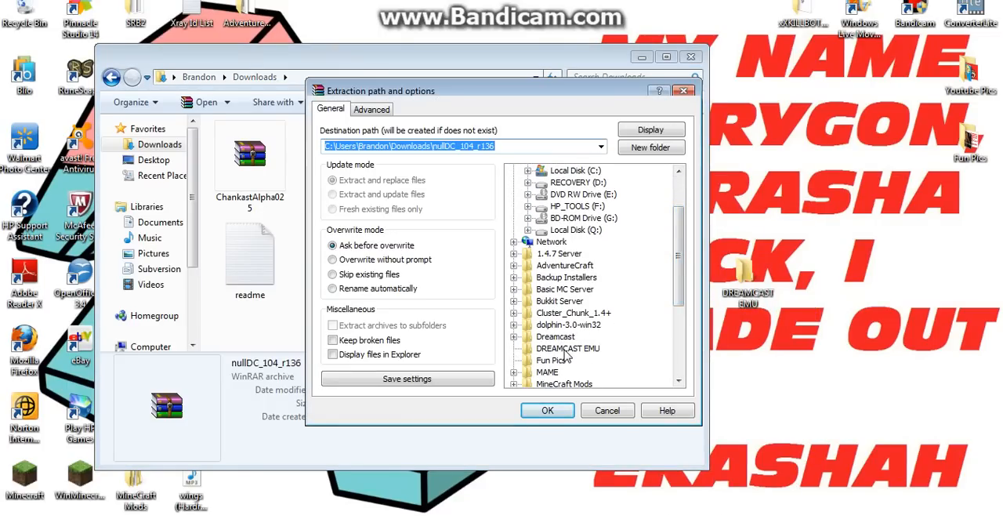
pyautogui.click(547, 411)
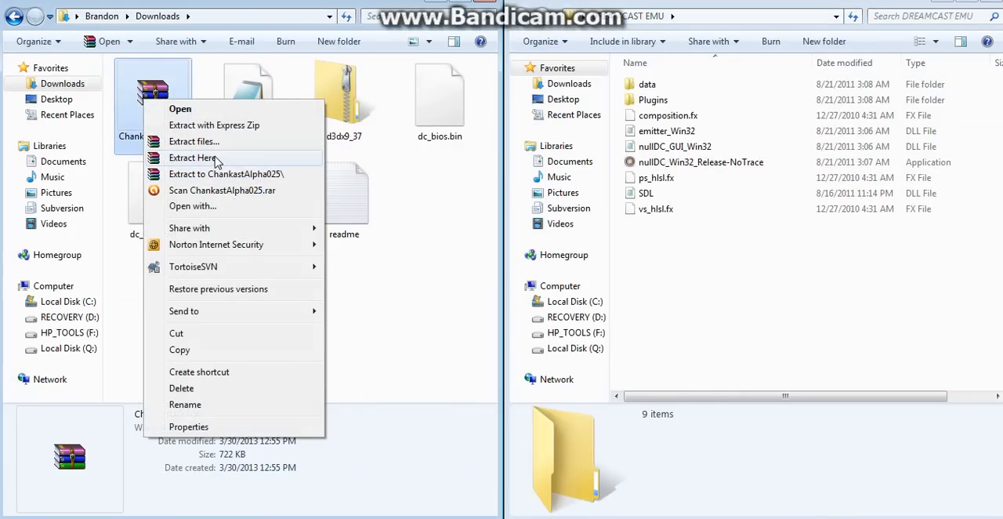
# Extract ChankastAlpha025.rar in Downloads and enter the new ChankastAlpha025 folder.
pyautogui.click(191, 158)
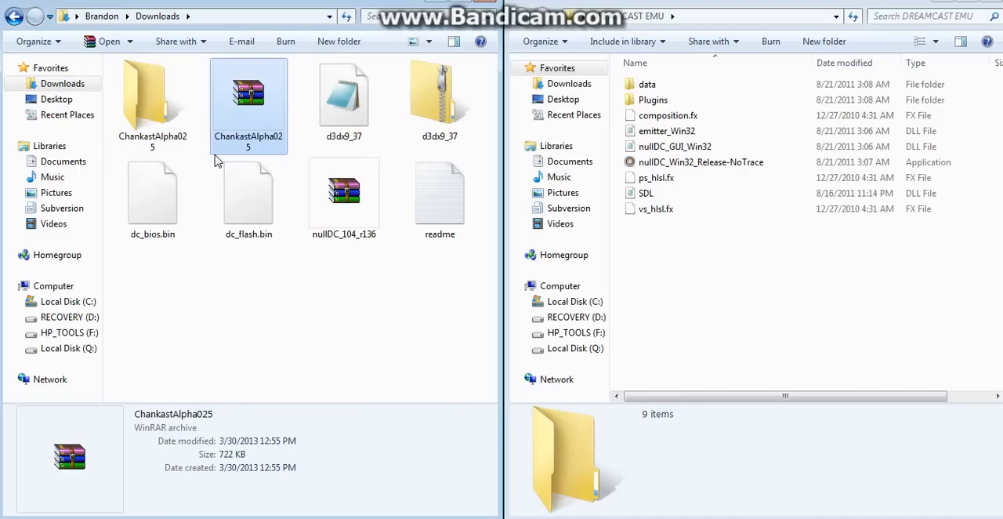
pyautogui.doubleClick(248, 94)
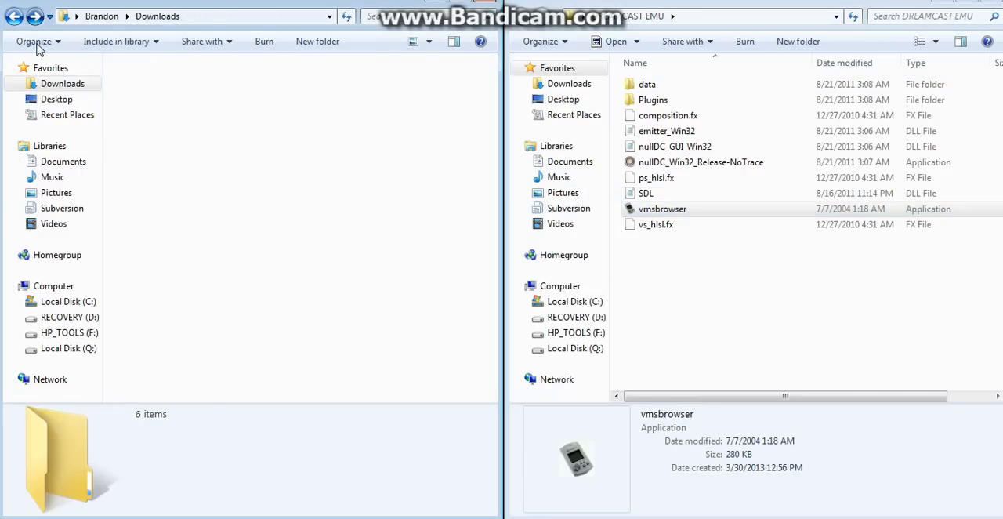
# Delete readme.txt and the d3d9_37 zip from Downloads, confirming the Recycle Bin prompt.
pyautogui.rightClick(154, 94)
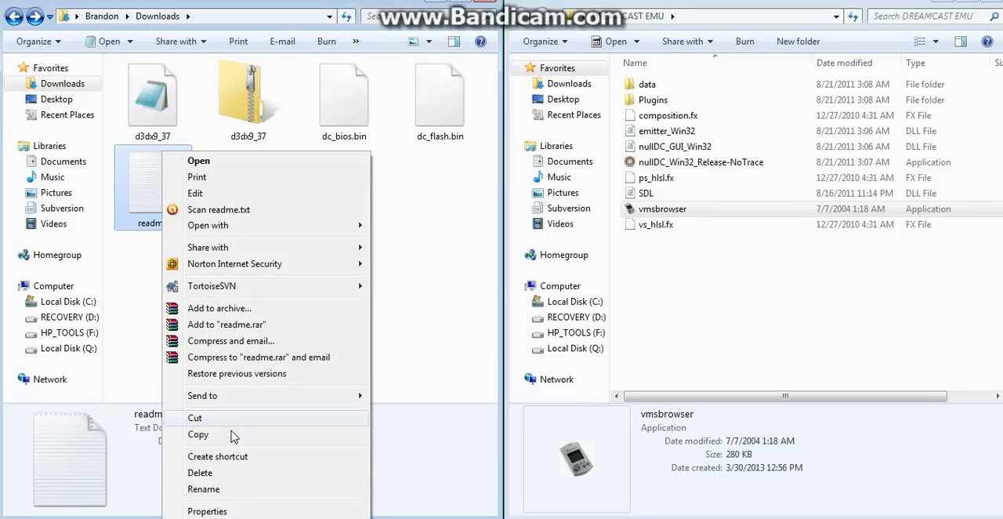
pyautogui.click(248, 101)
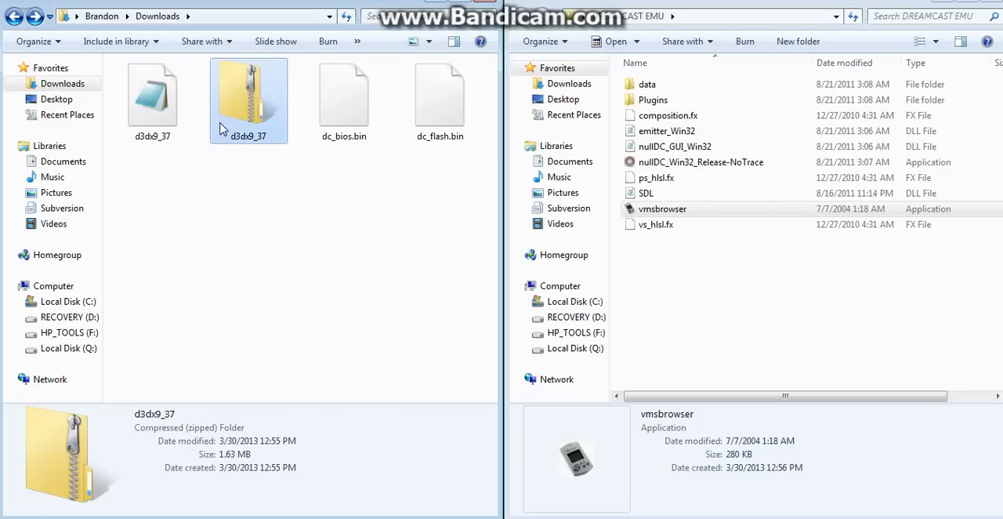
pyautogui.press('Delete')
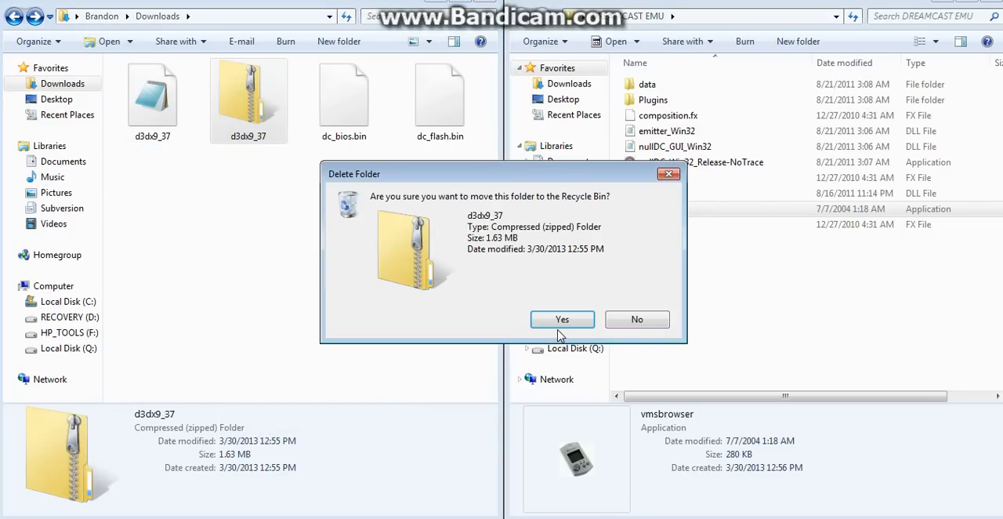
pyautogui.click(561, 320)
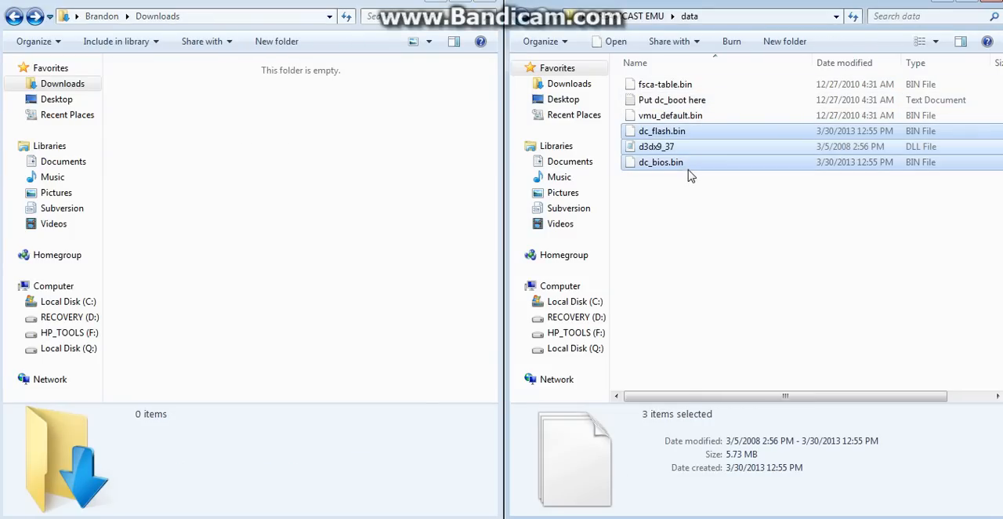
# Return from the data folder to the main DREAMCAST EMU folder.
pyautogui.click(662, 163)
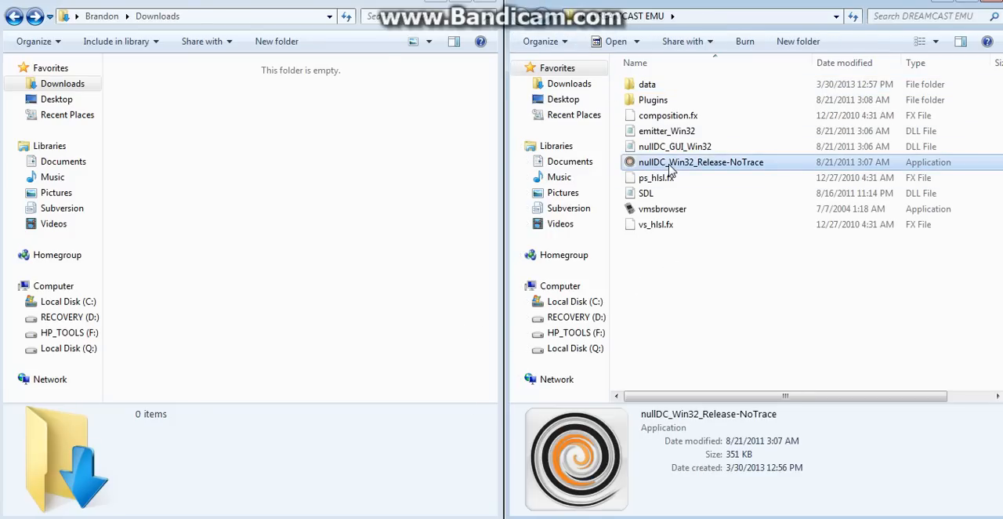
# Launch nullDC_Win32_Release-NoTrace.exe so the emulator's start screen appears.
pyautogui.doubleClick(701, 161)
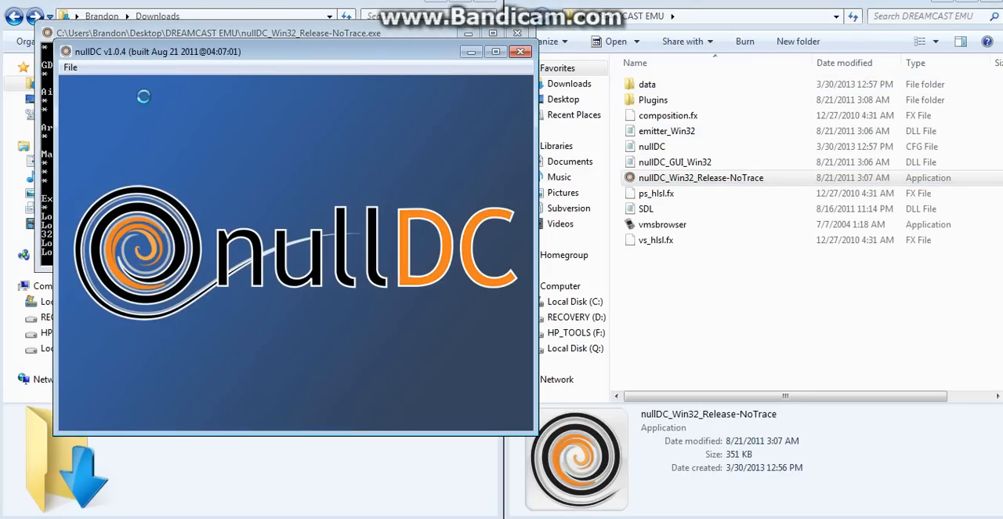
pyautogui.click(69, 68)
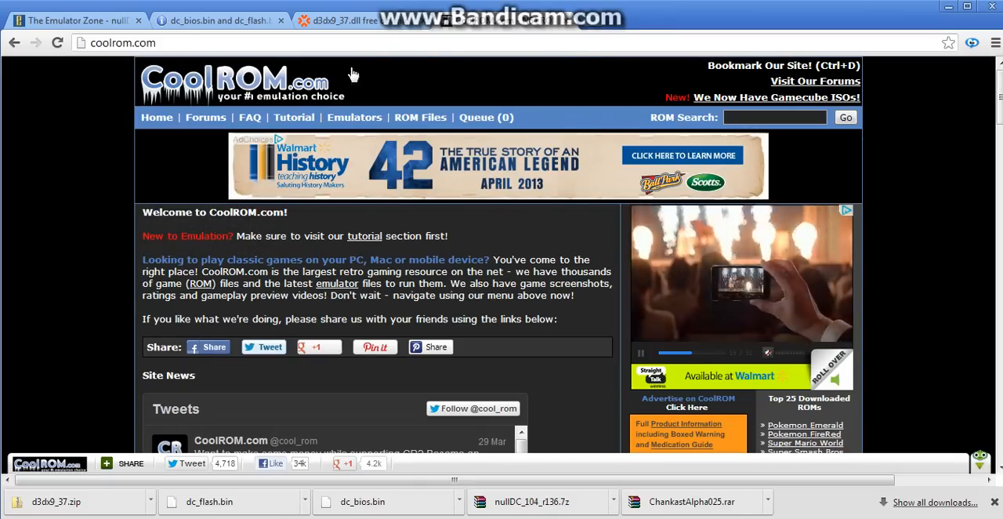
pyautogui.moveTo(404, 129)
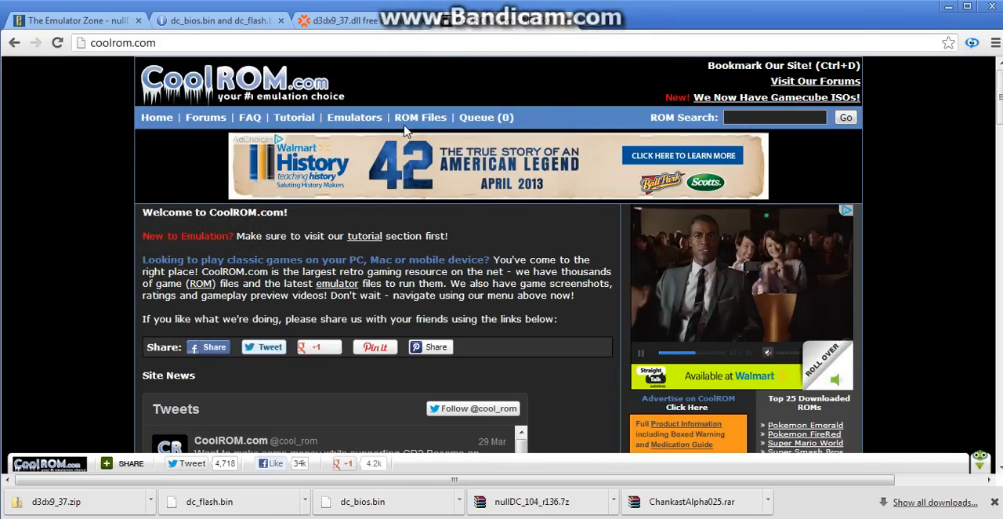
# Choose Sega Dreamcast from CoolROM's ROM Files menu to see its top ROMs.
pyautogui.click(420, 116)
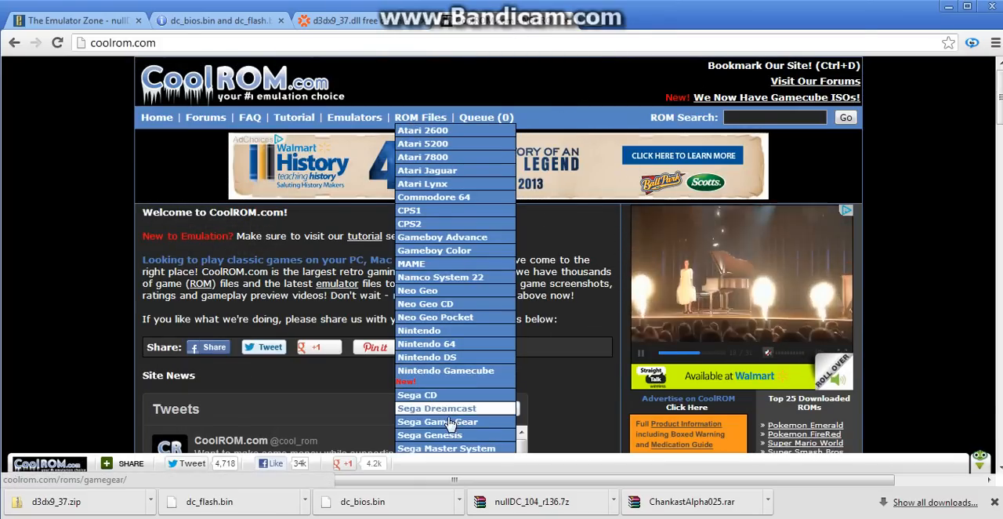
pyautogui.click(436, 408)
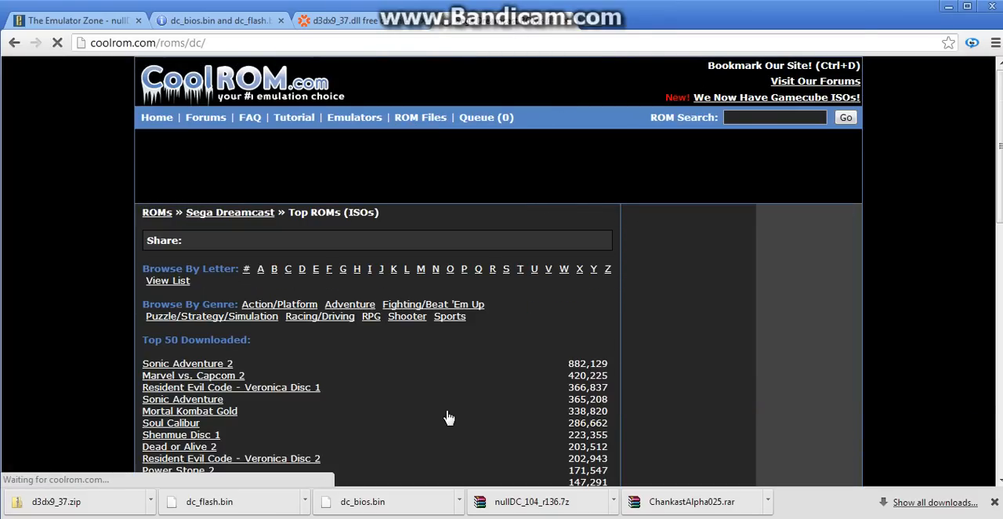
pyautogui.scroll(-3)
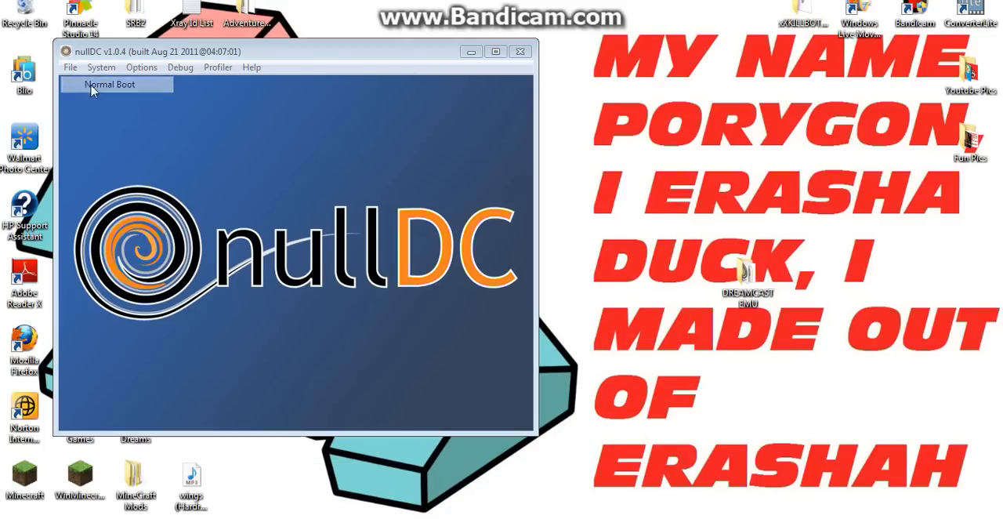
# Normal Boot a game image, entering the path through Brandon's Desktop\Roms to the 'Power S' disc.
pyautogui.click(110, 83)
pyautogui.write('c:\\Users\\')
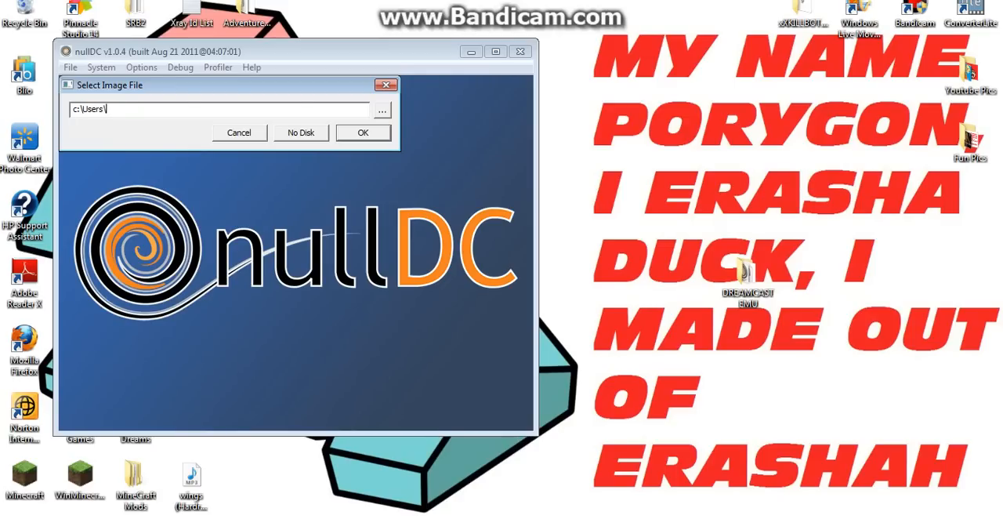
pyautogui.write('Brandon\\Desktop\\')
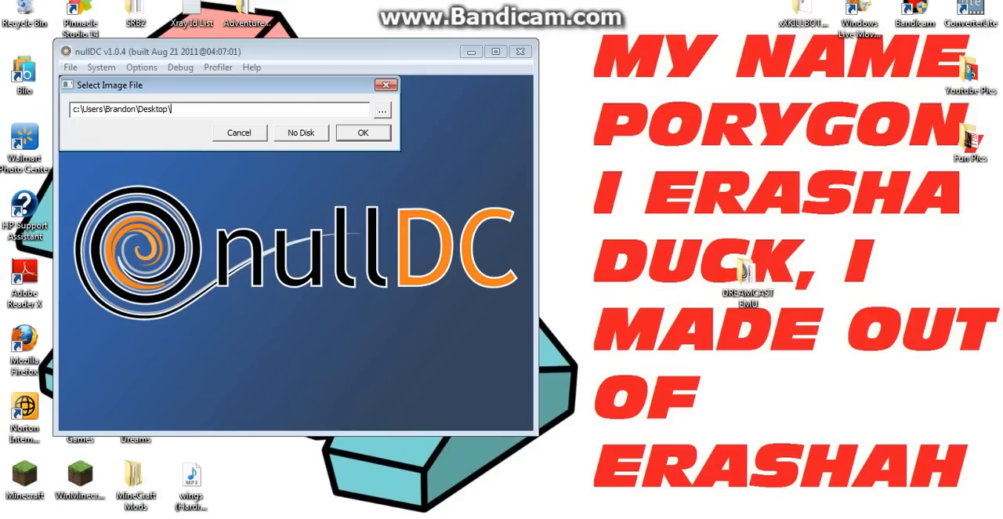
pyautogui.write('Roms')
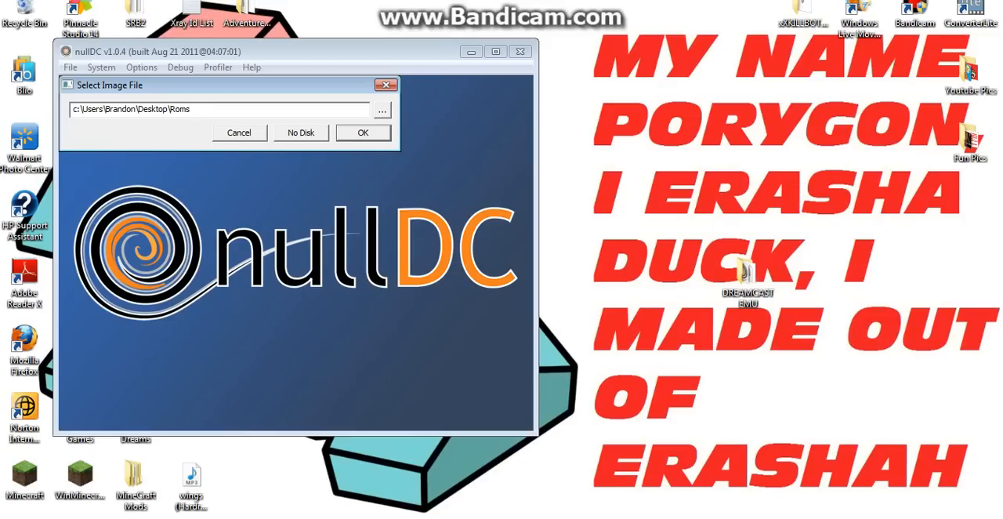
pyautogui.write('Power S')
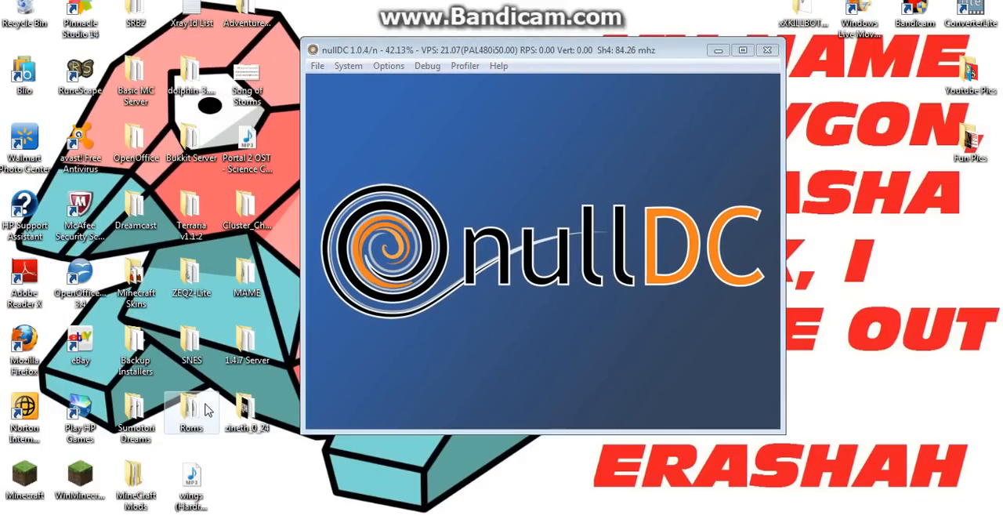
# Close the running session and relaunch nullDC_Win32_Release-NoTrace.exe from DREAMCAST EMU.
pyautogui.doubleClick(191, 408)
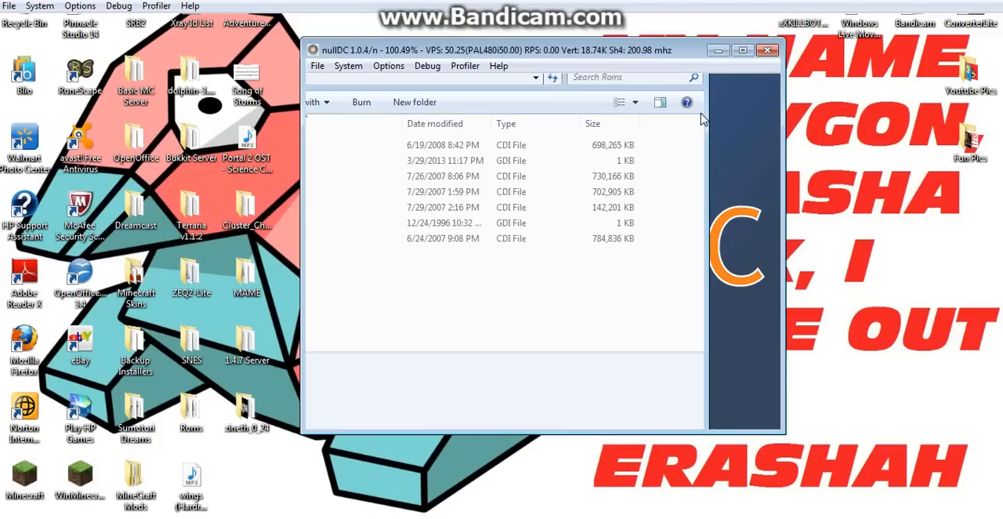
pyautogui.moveTo(329, 194)
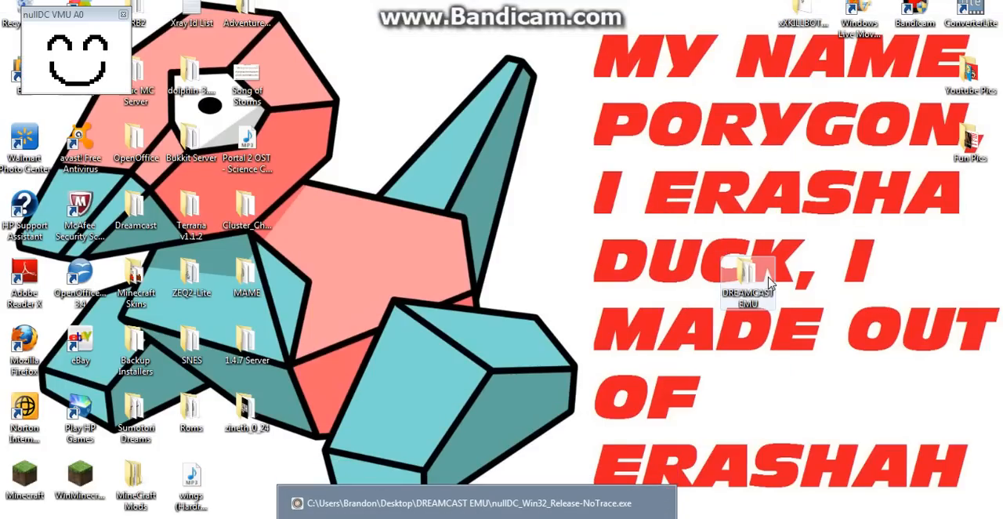
pyautogui.doubleClick(746, 279)
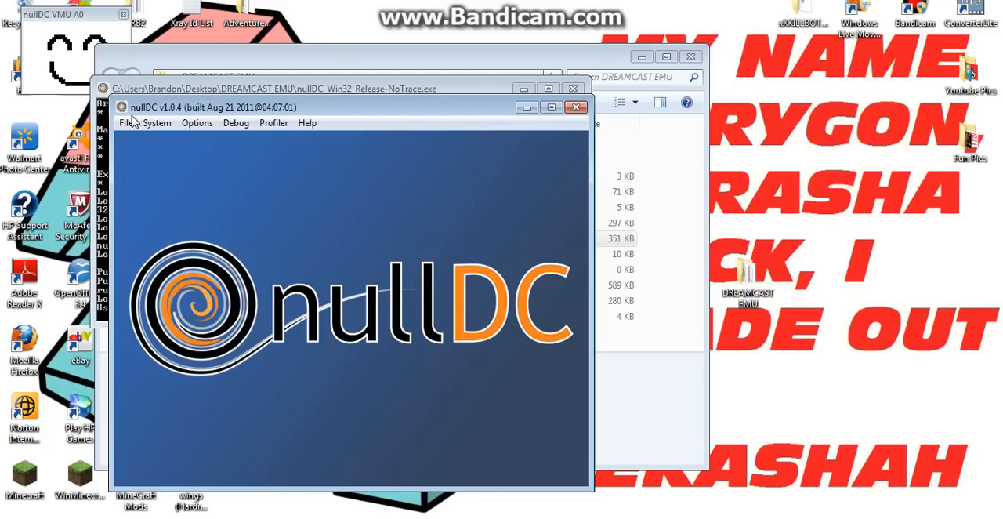
pyautogui.moveTo(406, 190)
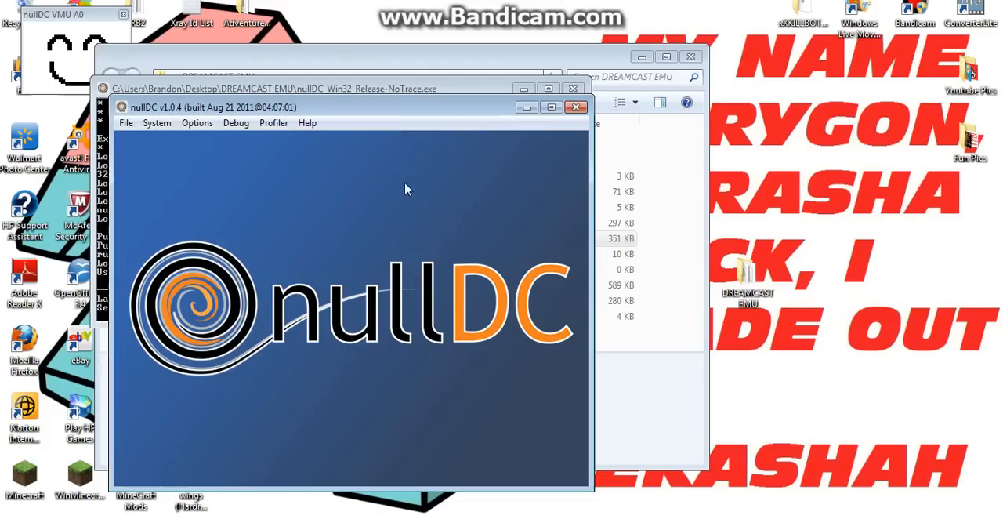
# Maximize the nullDC window and boot to the SEGA licence screen.
pyautogui.click(561, 107)
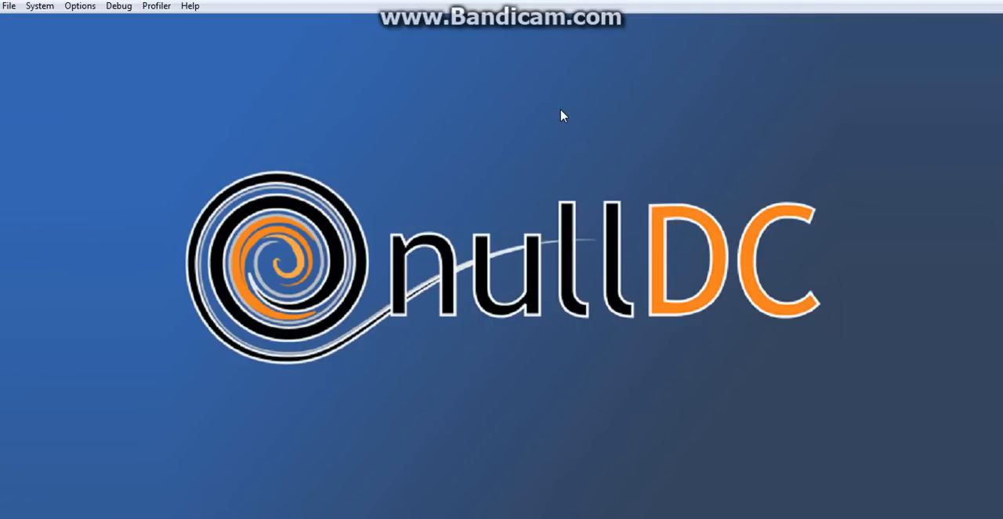
pyautogui.moveTo(866, 295)
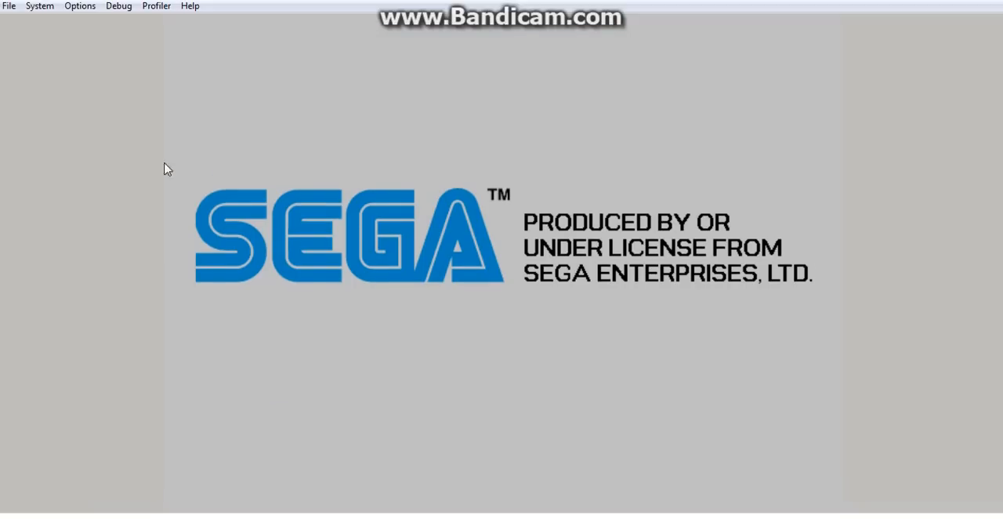
# Reach Options > Maple > Port A and choose Config keys for Player 1.
pyautogui.click(78, 6)
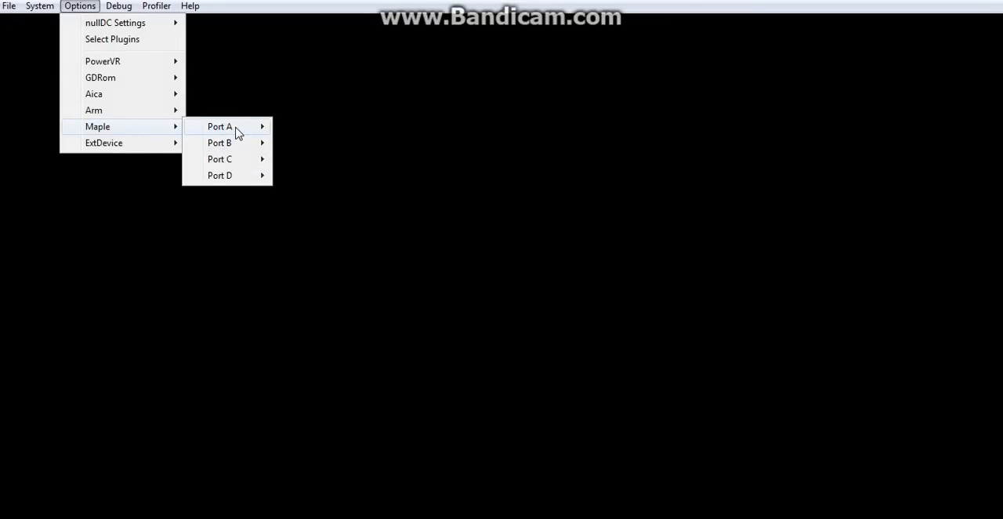
pyautogui.moveTo(220, 126)
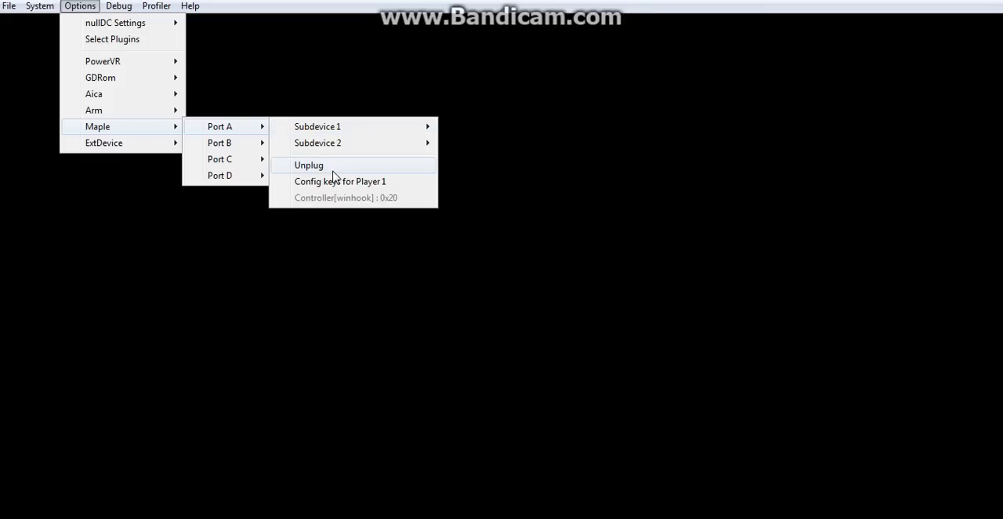
pyautogui.click(340, 182)
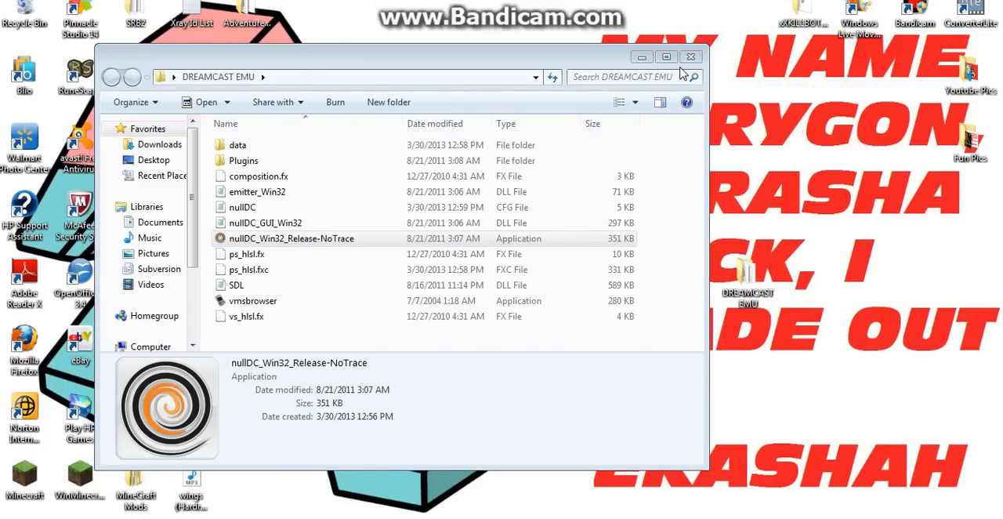
# Enter the data folder listing dc_boot.bin, dc_flash.bin, dc_nvmem.bin and d3dx9_37.
pyautogui.doubleClick(238, 144)
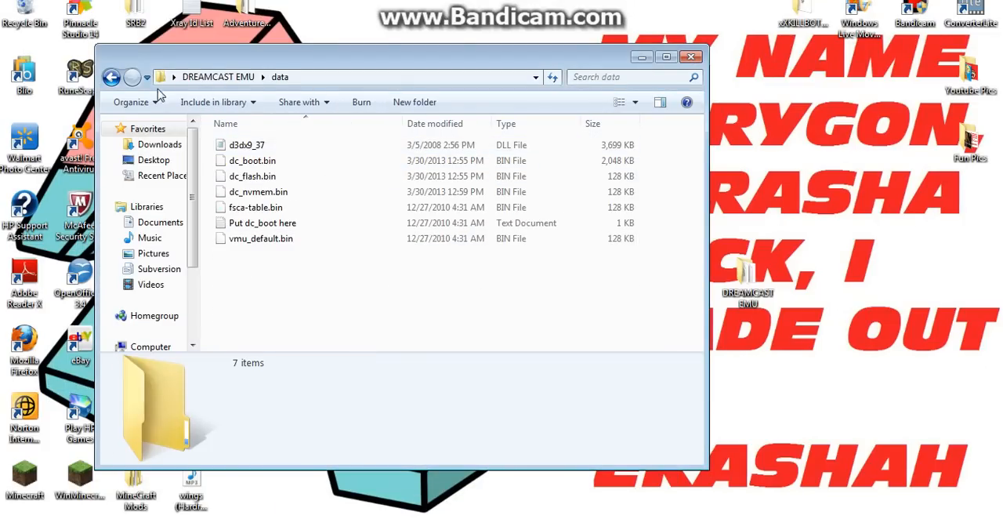